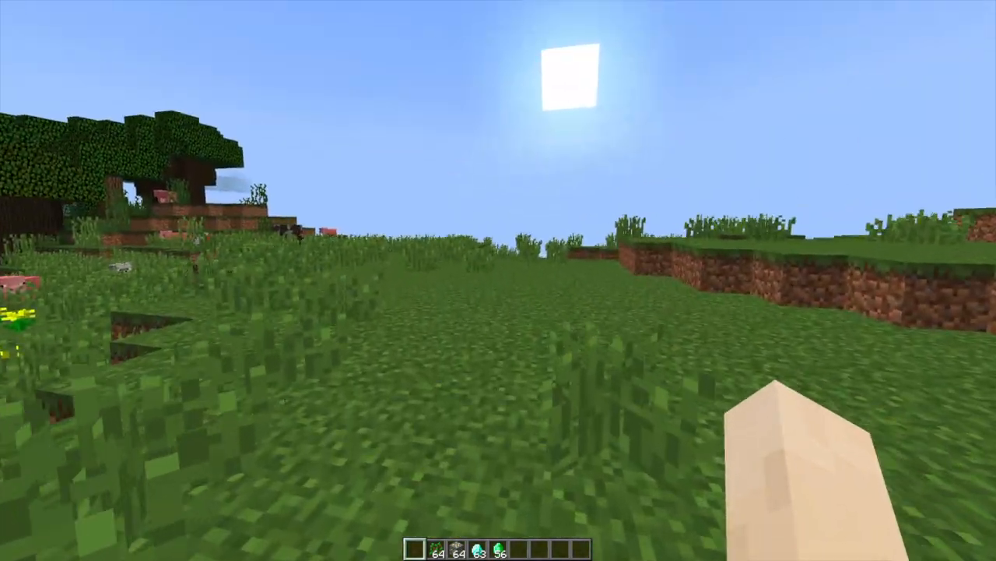
mouse_move(498, 280)
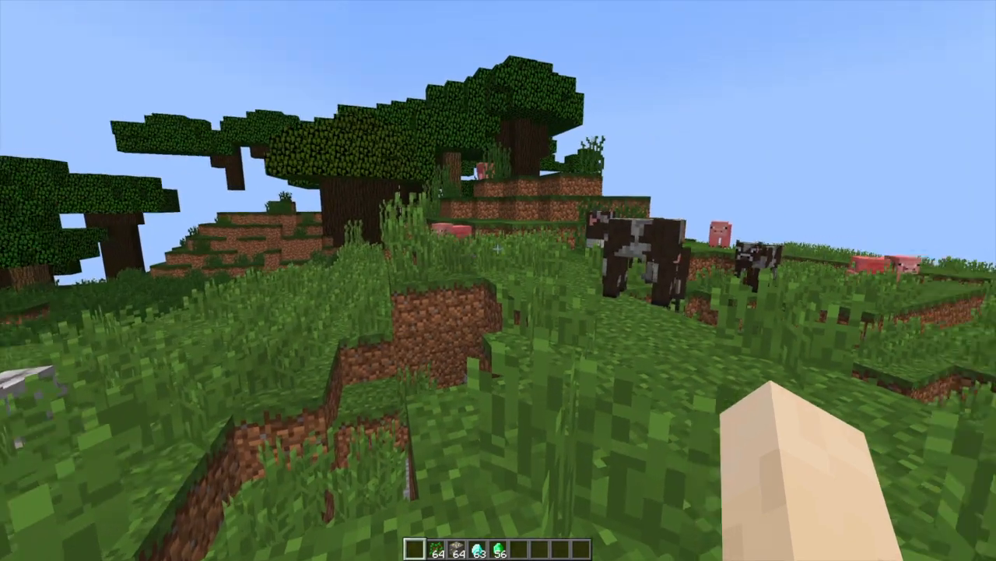
mouse_move(498, 281)
text(/mxo)
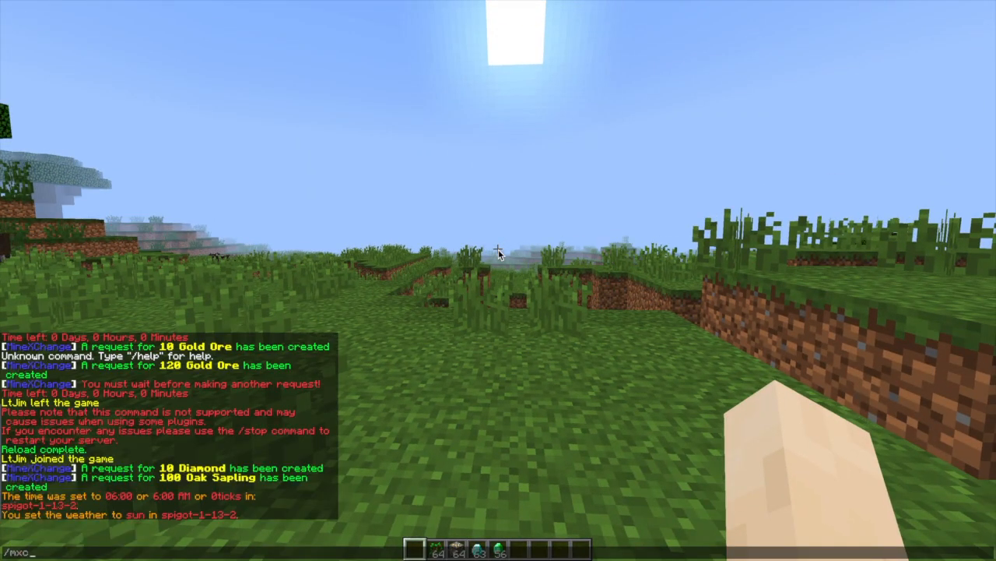
Run the command that opens the MineXChange menu and review requests like 10 Diamond and 100 Stone
key(Tab)
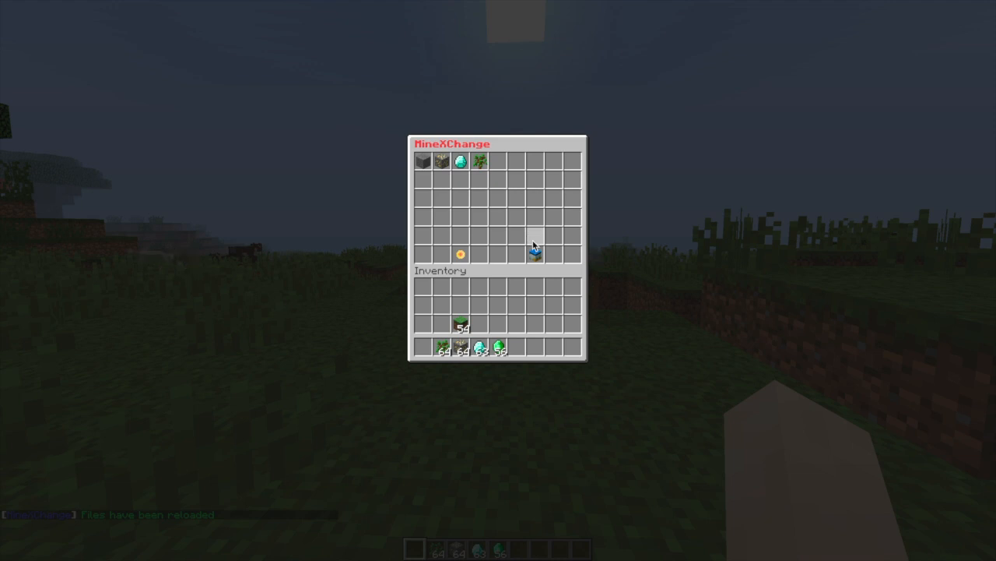
mouse_move(535, 249)
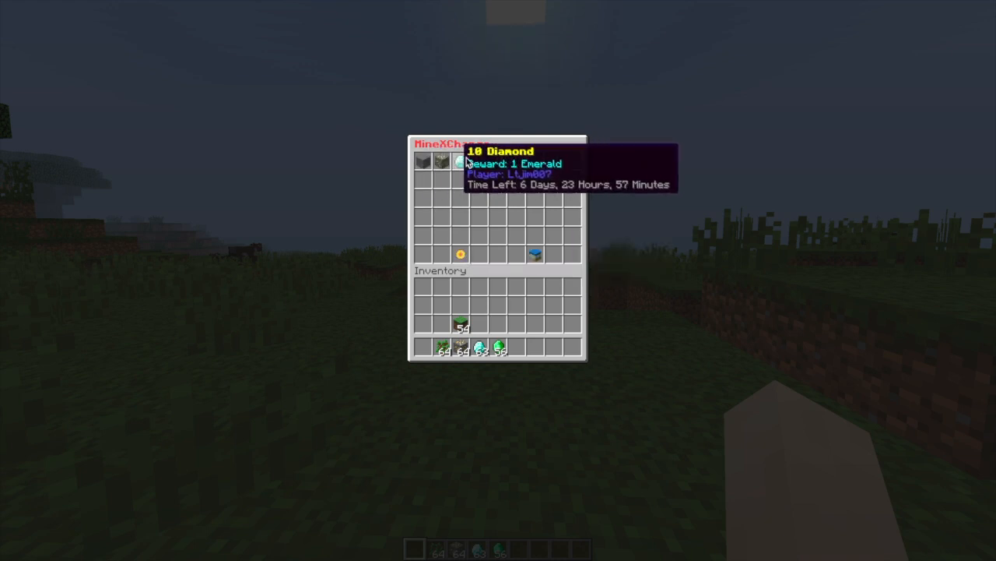
mouse_move(424, 160)
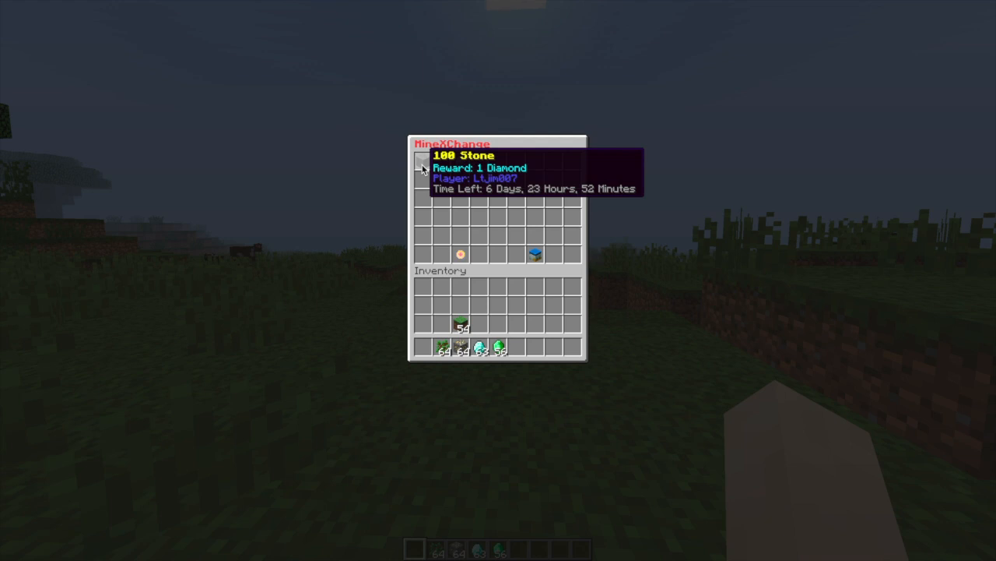
mouse_move(424, 159)
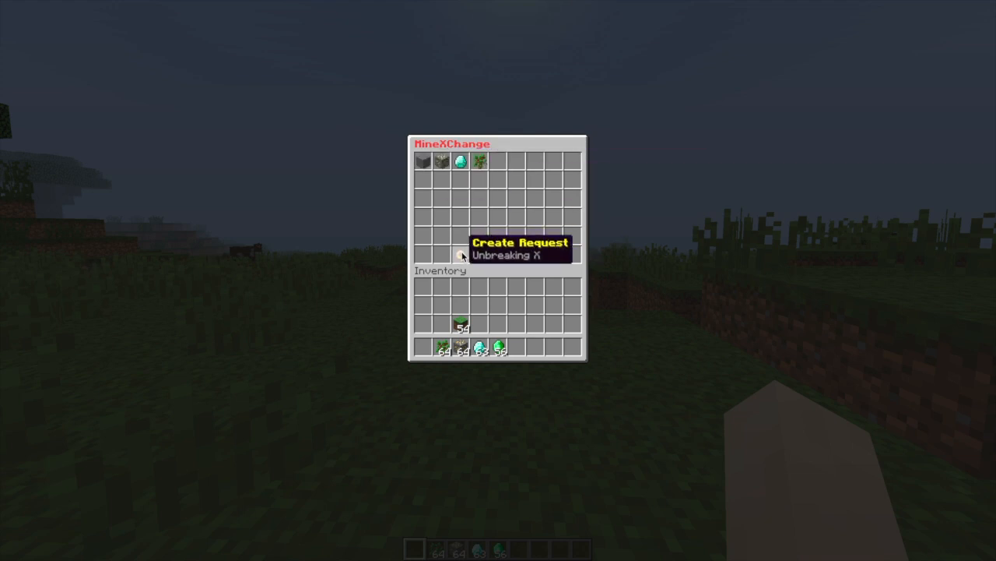
Attempt a Diamond request offering 100 Gold Ore, which chat rejects for missing rewards and too many exchanges
click(461, 256)
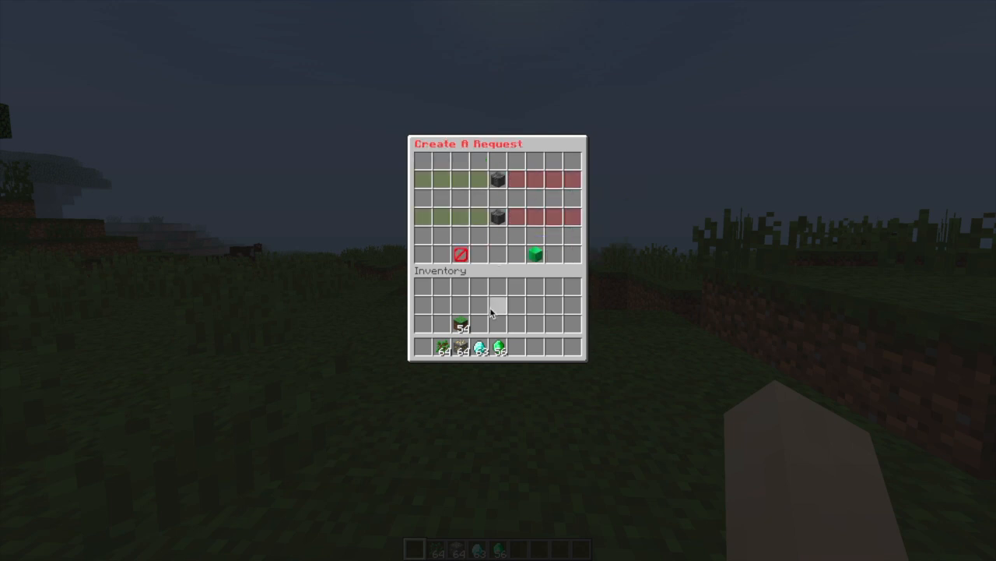
mouse_move(480, 346)
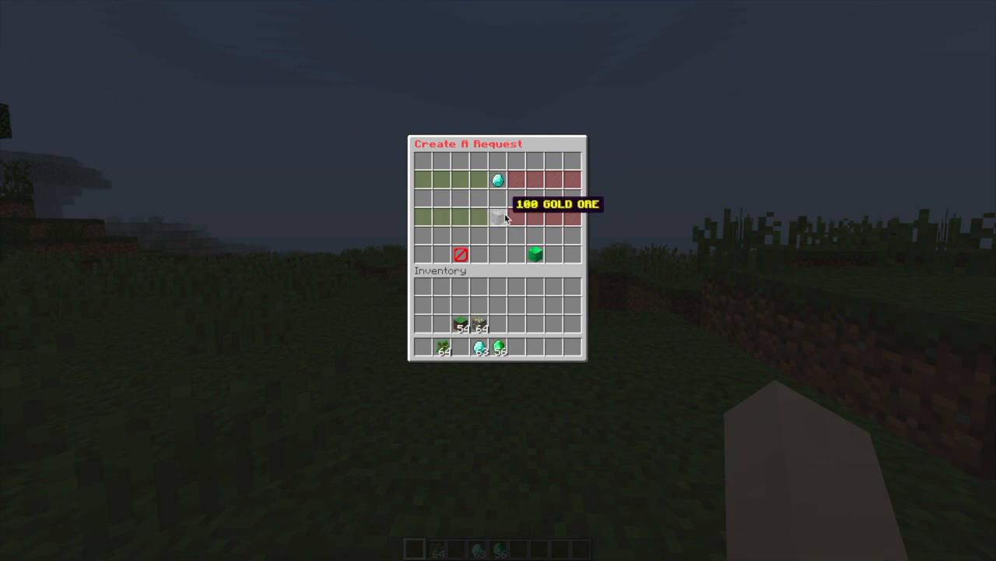
click(535, 253)
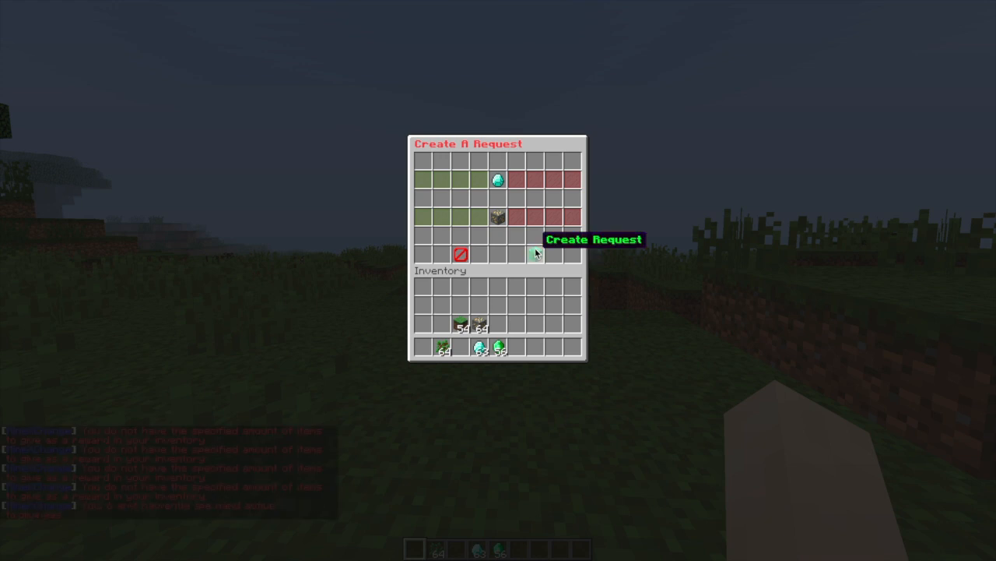
click(536, 254)
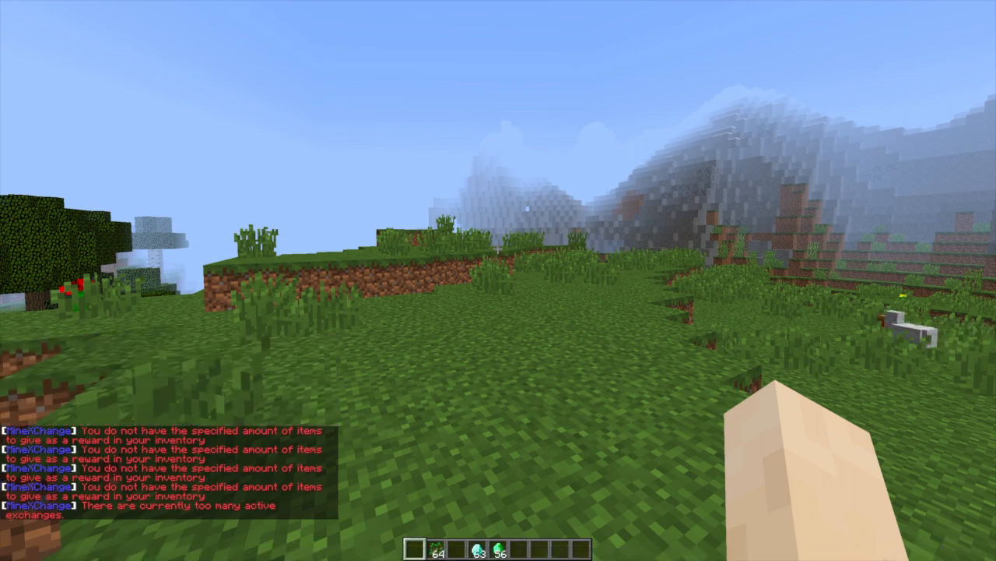
Post a request for 5 Diamond and see it confirmed in chat
key(e)
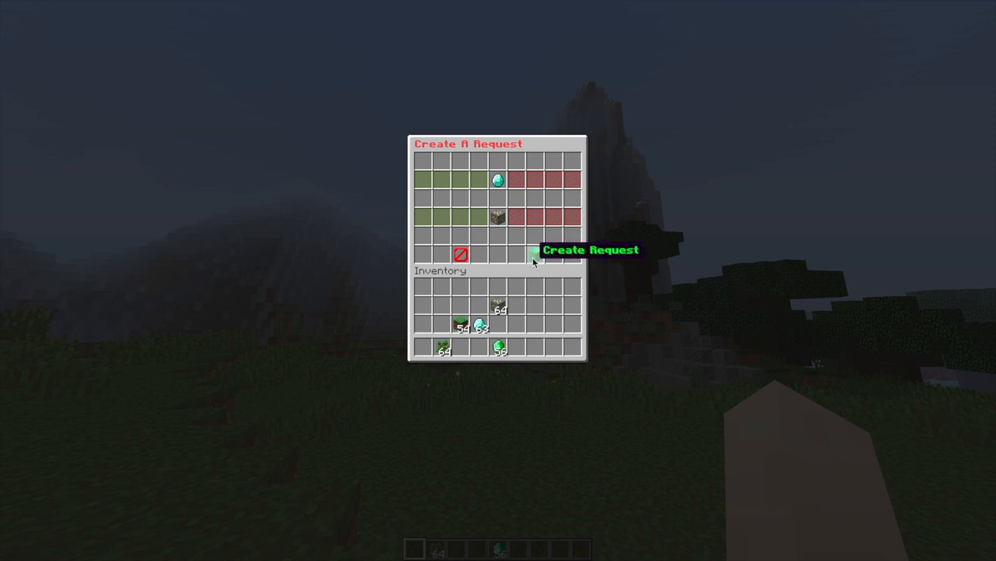
click(535, 255)
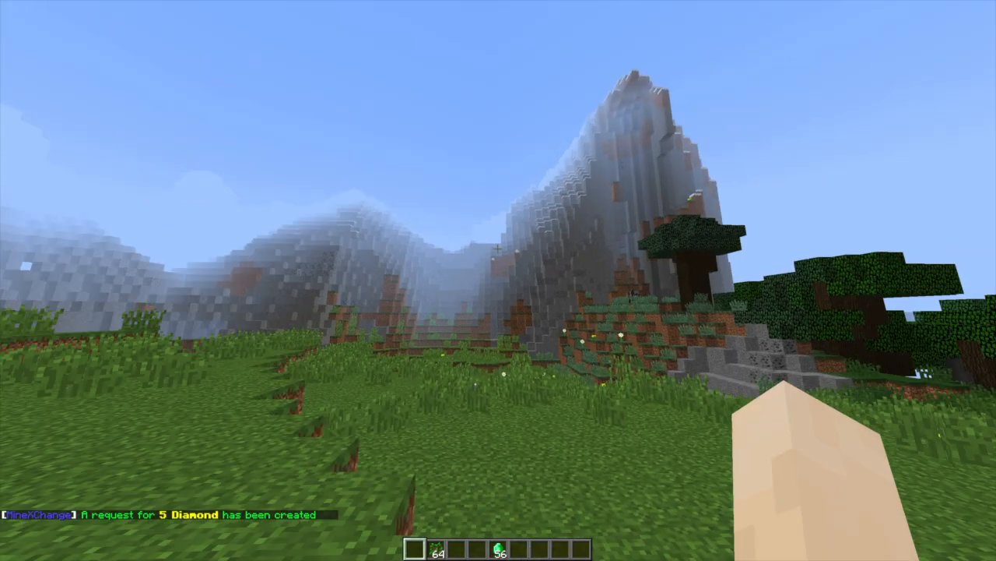
View My Requests with the posted Gold Ore request and the empty Rewards screen
key(e)
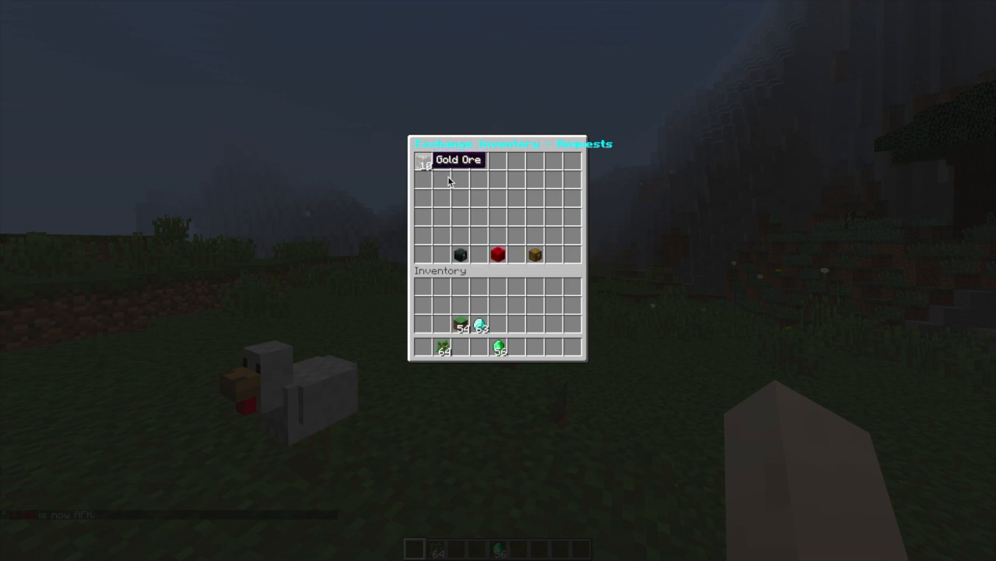
mouse_move(573, 161)
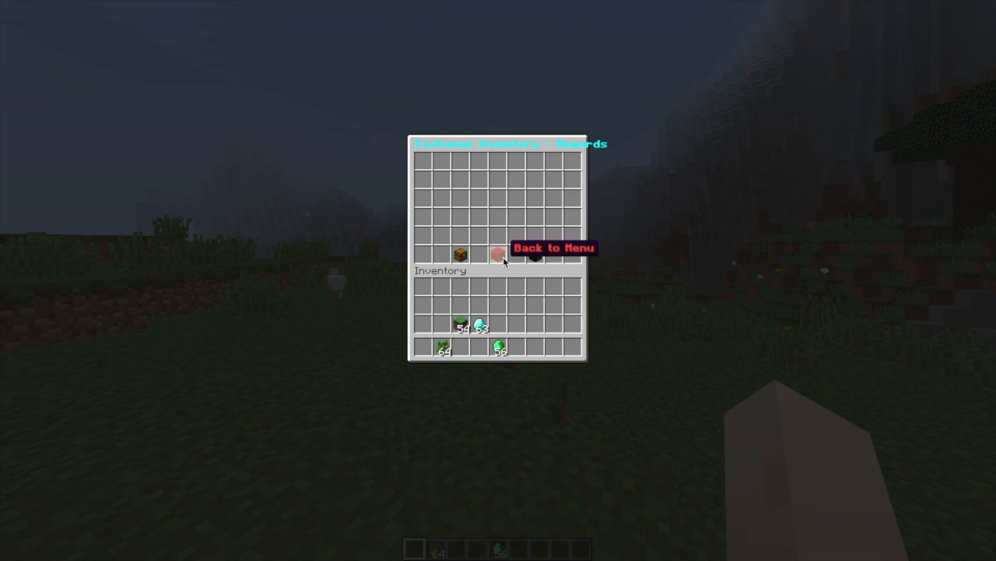
key(Escape)
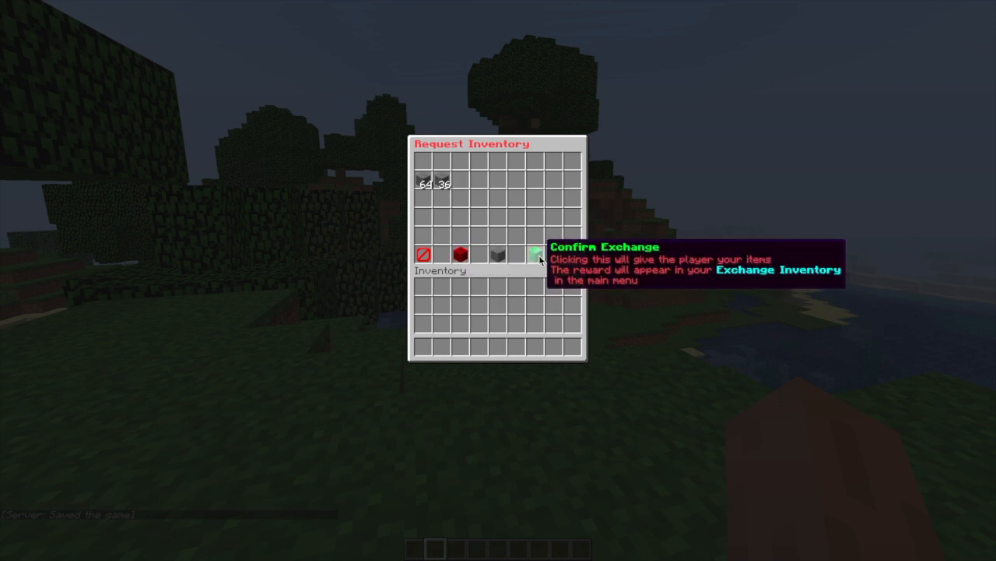
Confirm the exchange of 100 stone so the Stone request leaves the open list
click(536, 254)
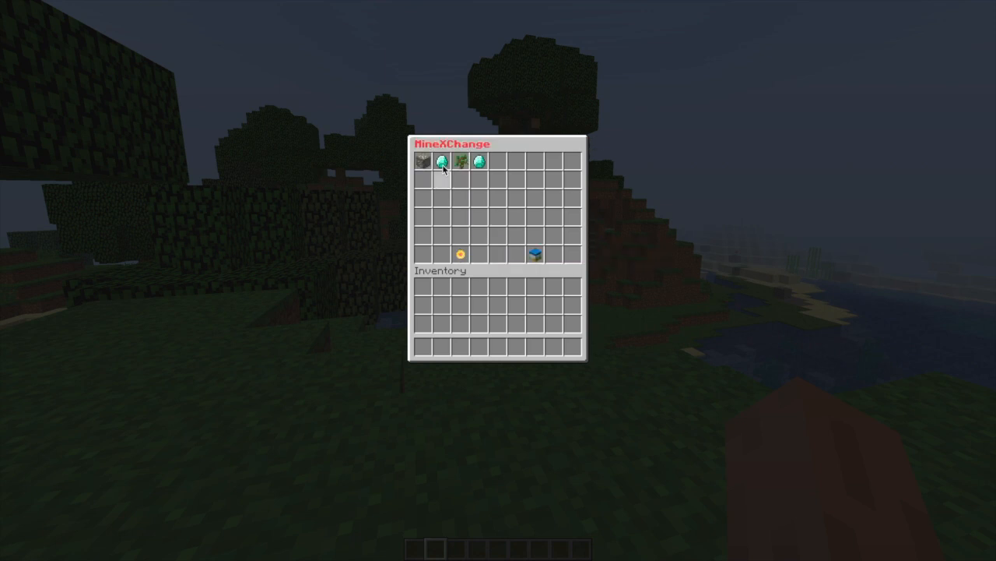
mouse_move(427, 164)
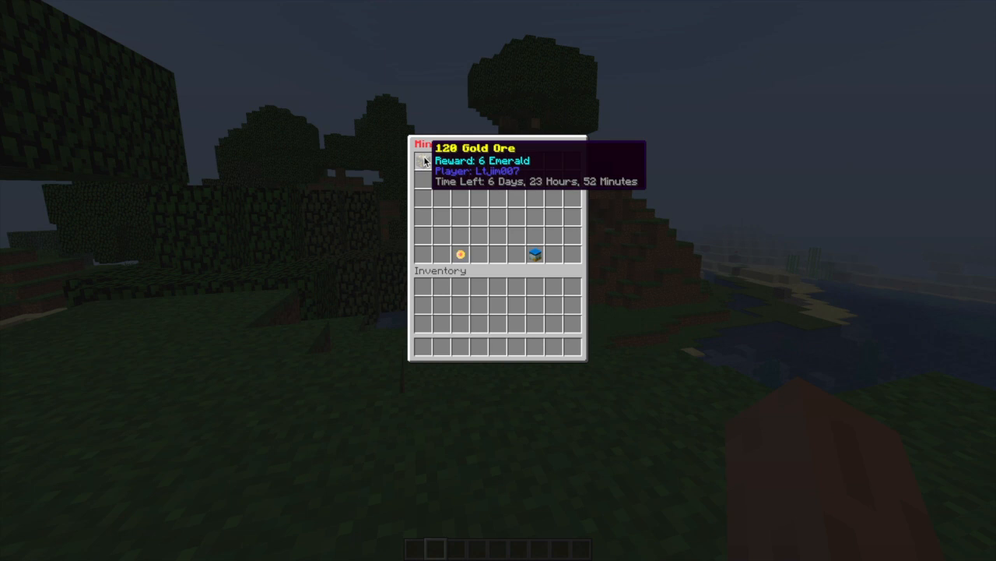
Confirm 60 gold ore on the 120 Gold Ore request, leaving emeralds and a diamond as rewards
key(Escape)
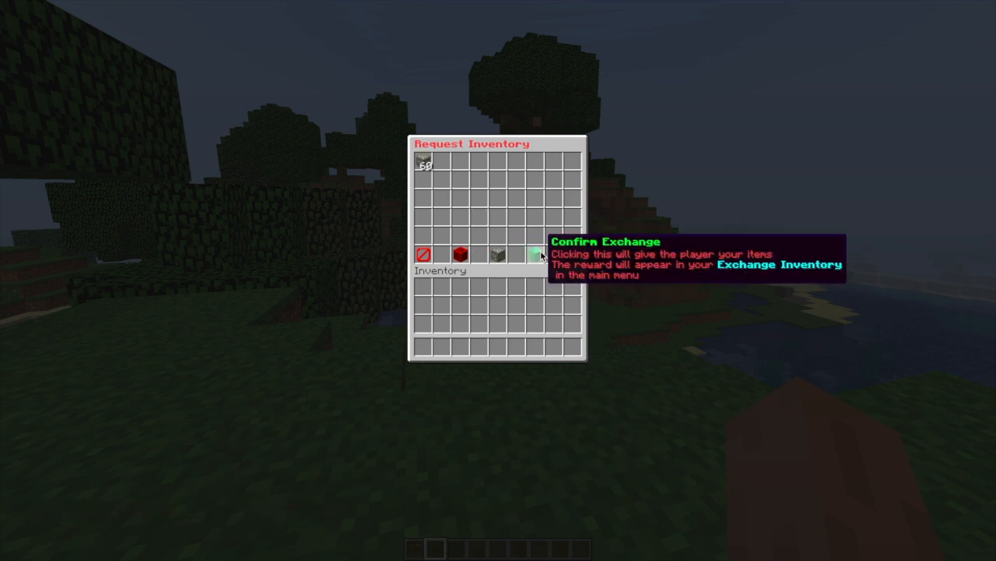
click(534, 256)
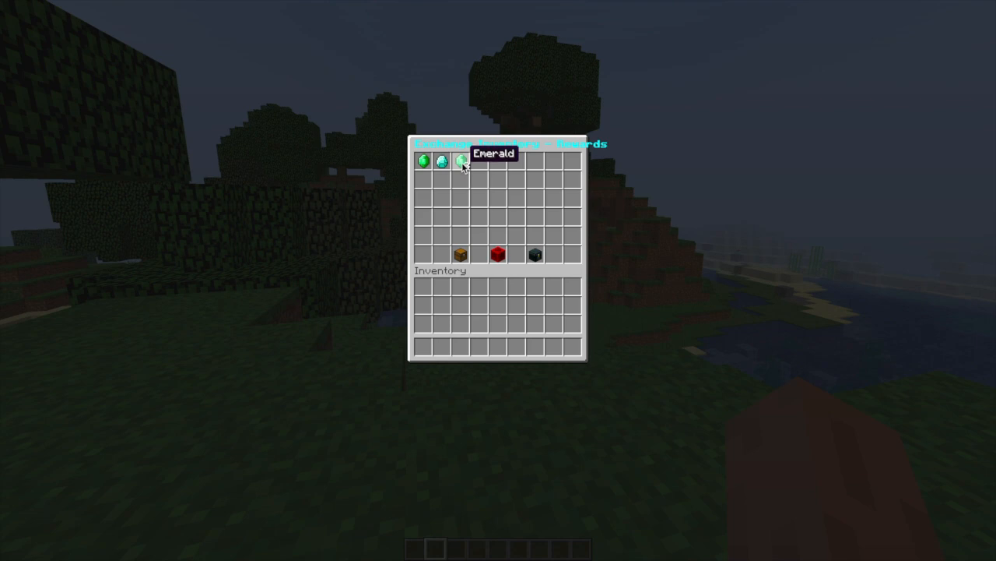
key(Escape)
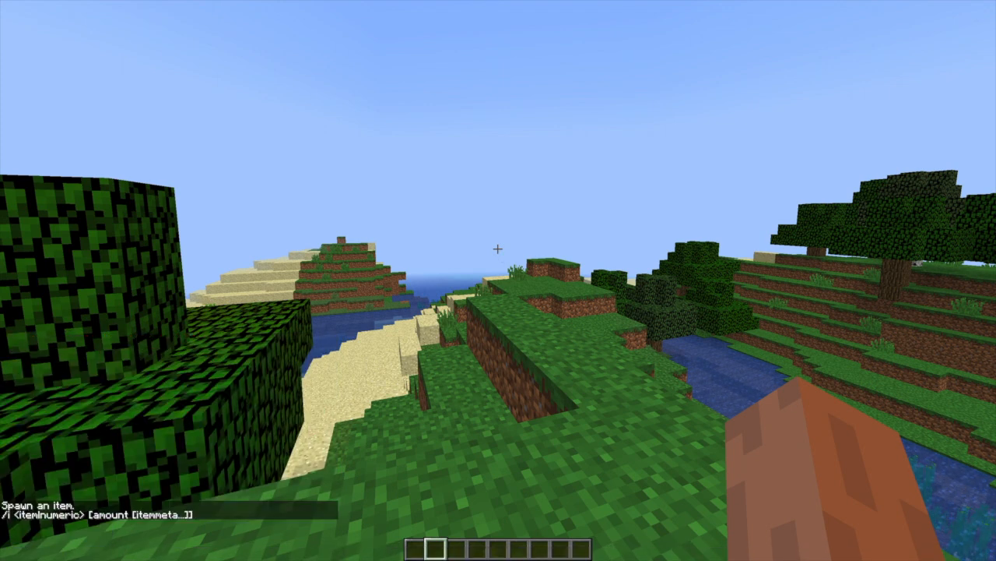
Take saplings from the creative catalogue and confirm their exchange on the sapling request
key(e)
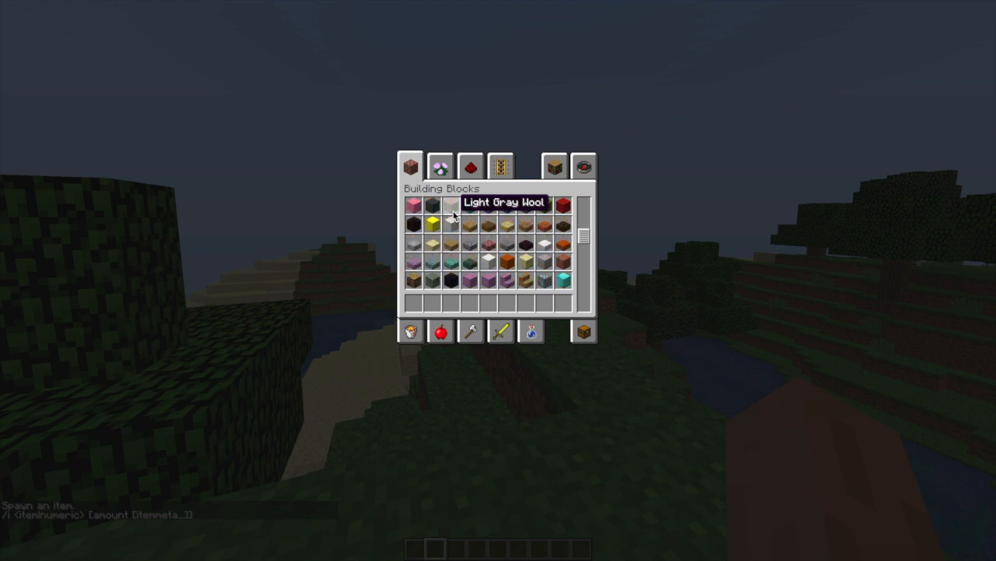
click(439, 167)
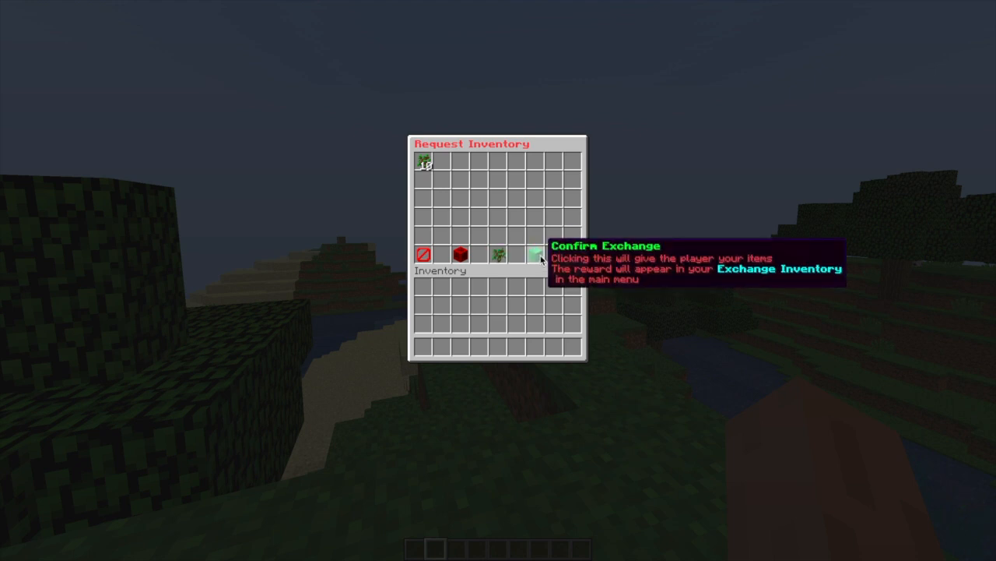
click(535, 254)
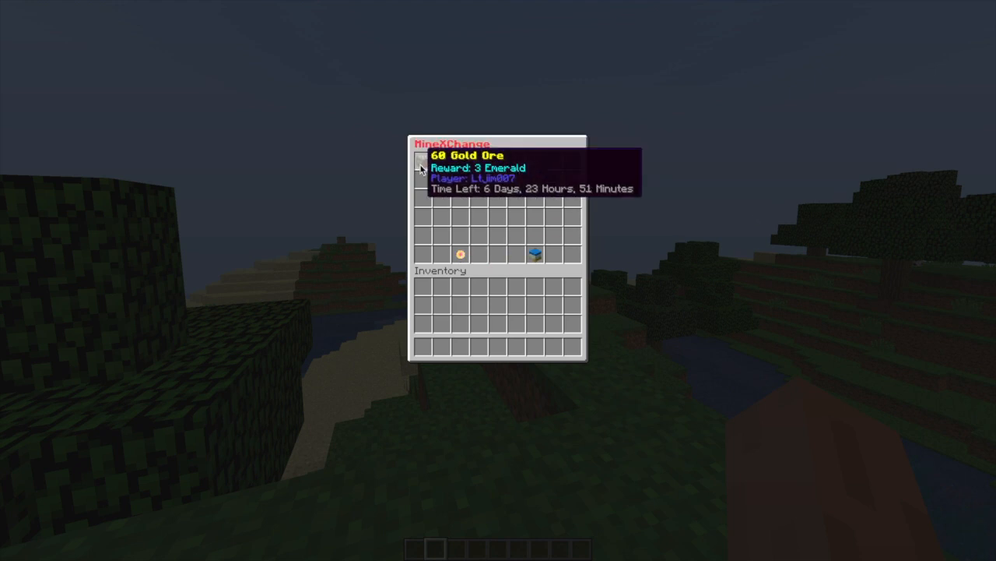
Collect the delivered stone and emeralds into the inventory and return to the world
key(Escape)
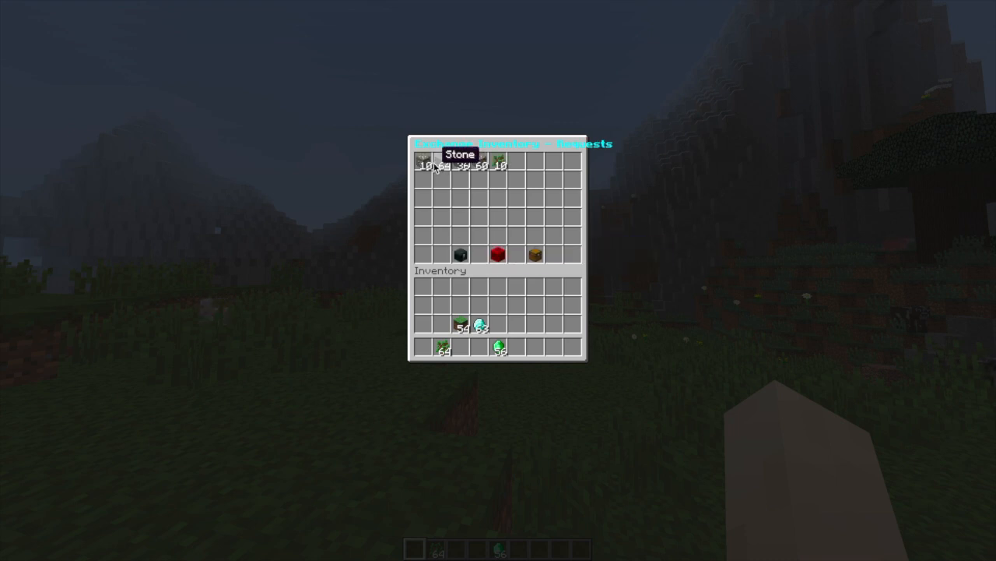
mouse_move(500, 164)
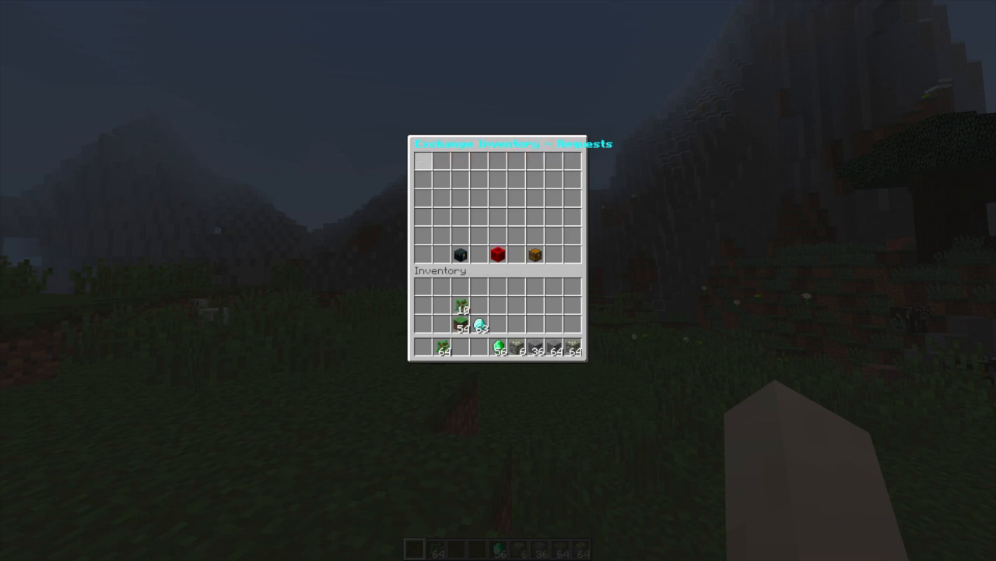
key(Escape)
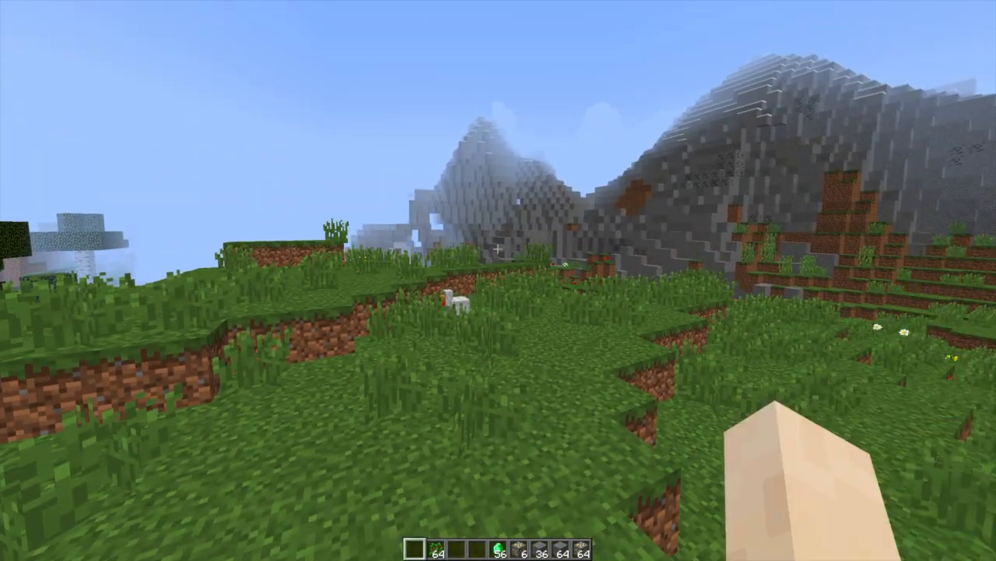
mouse_move(498, 249)
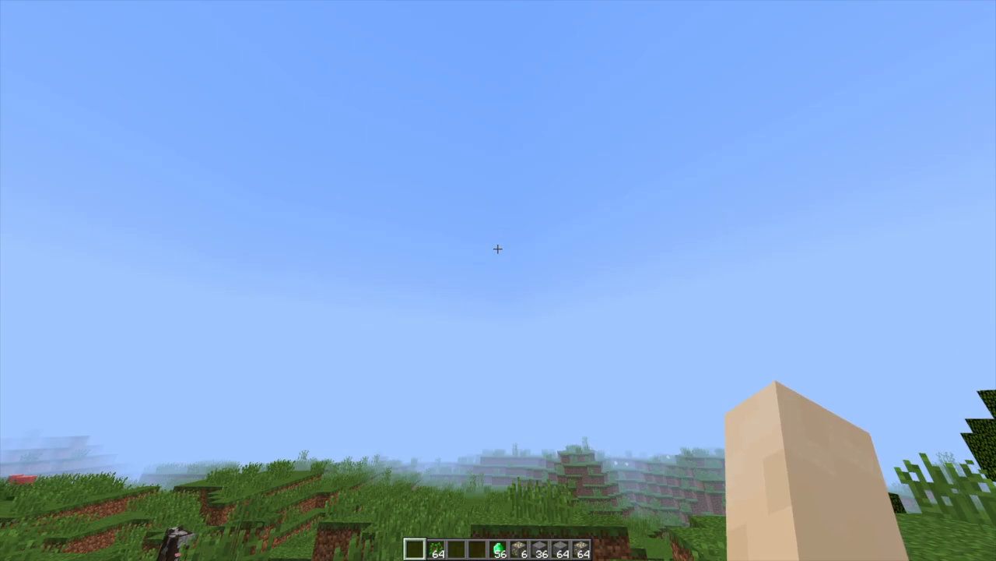